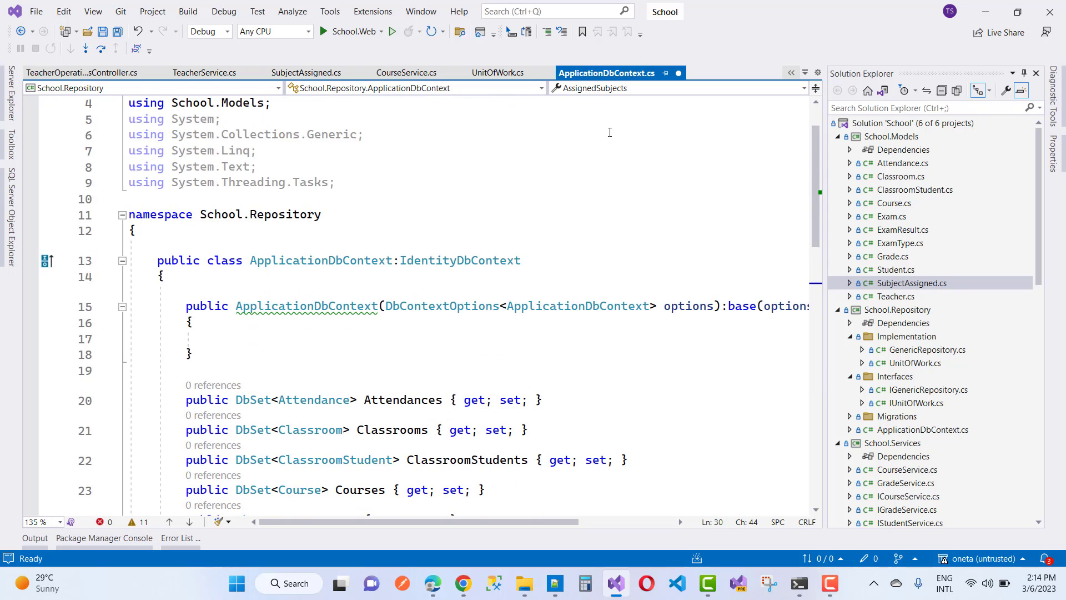
- Add builder.Entity<IdentityUserLogin<string>>().HasNoKey(); in OnModelCreating and save the file
scroll(down, 3)
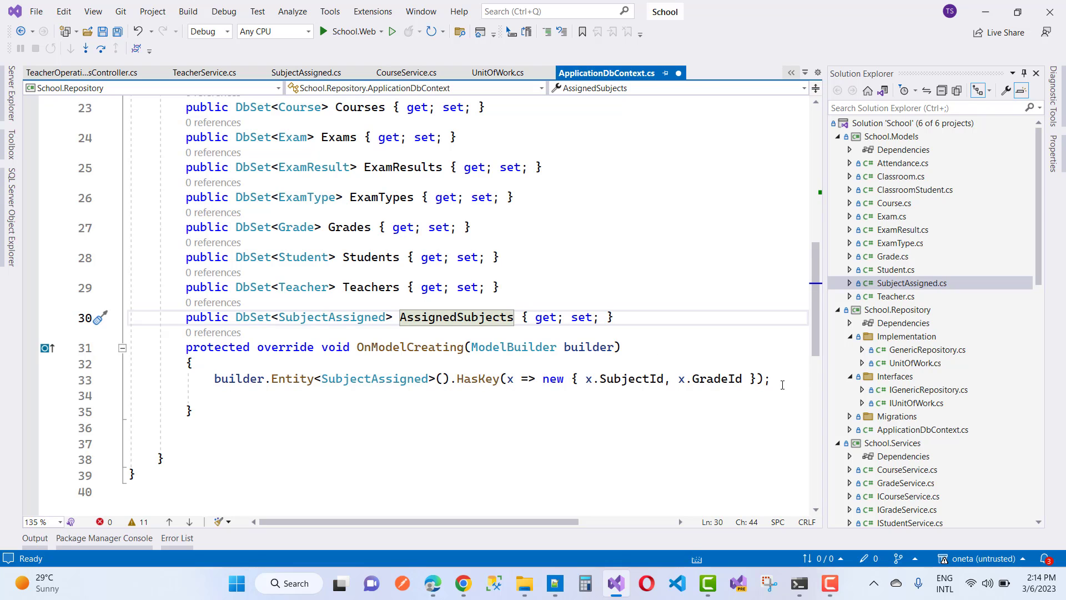
text(builder.Entity<Student>().HasKey()
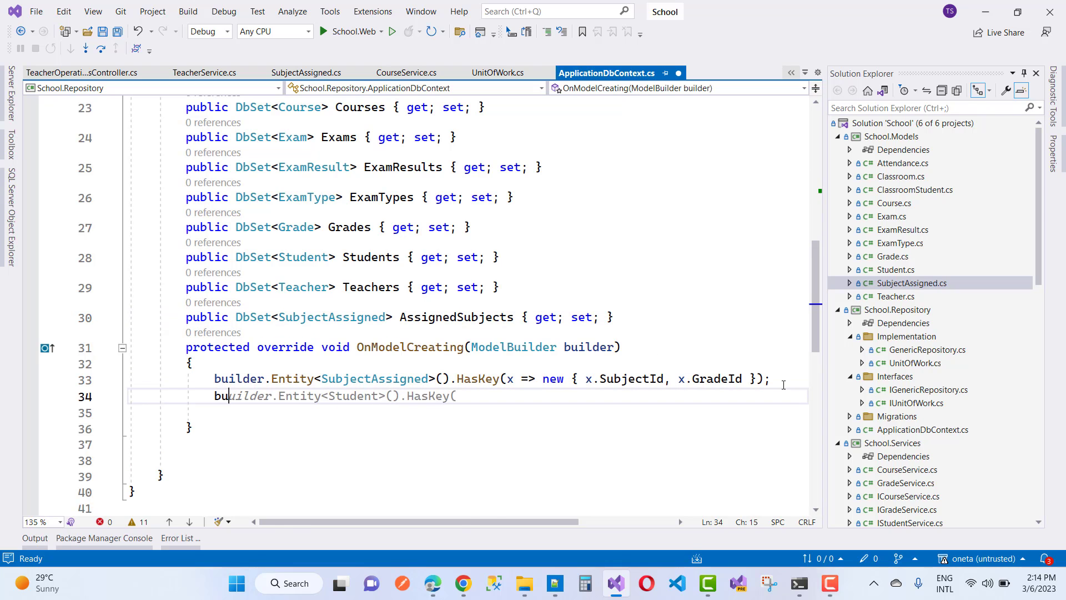
text(ilder.Entity)
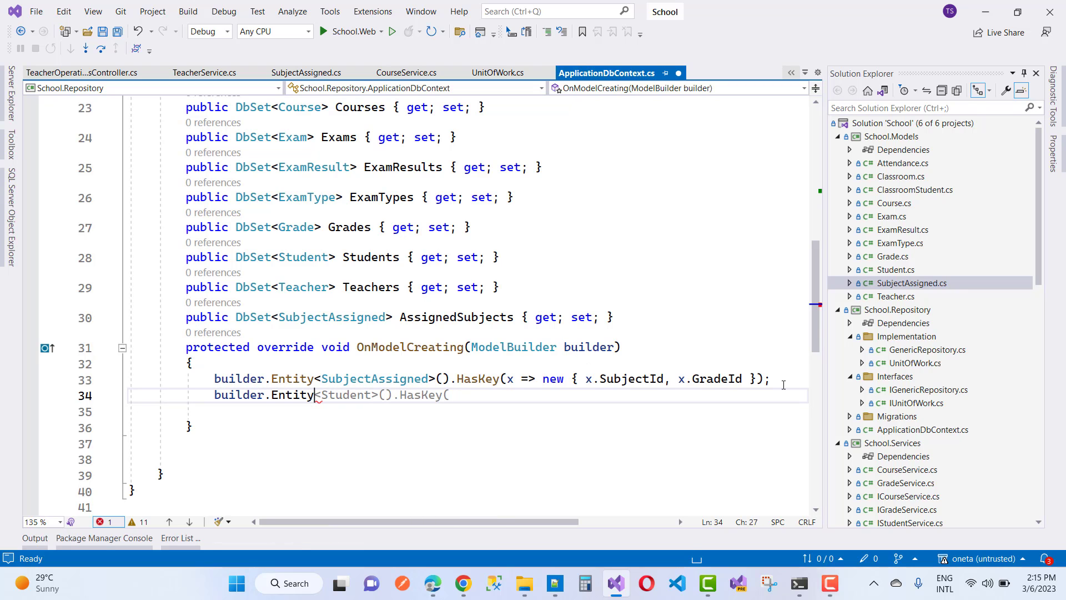
text(I)
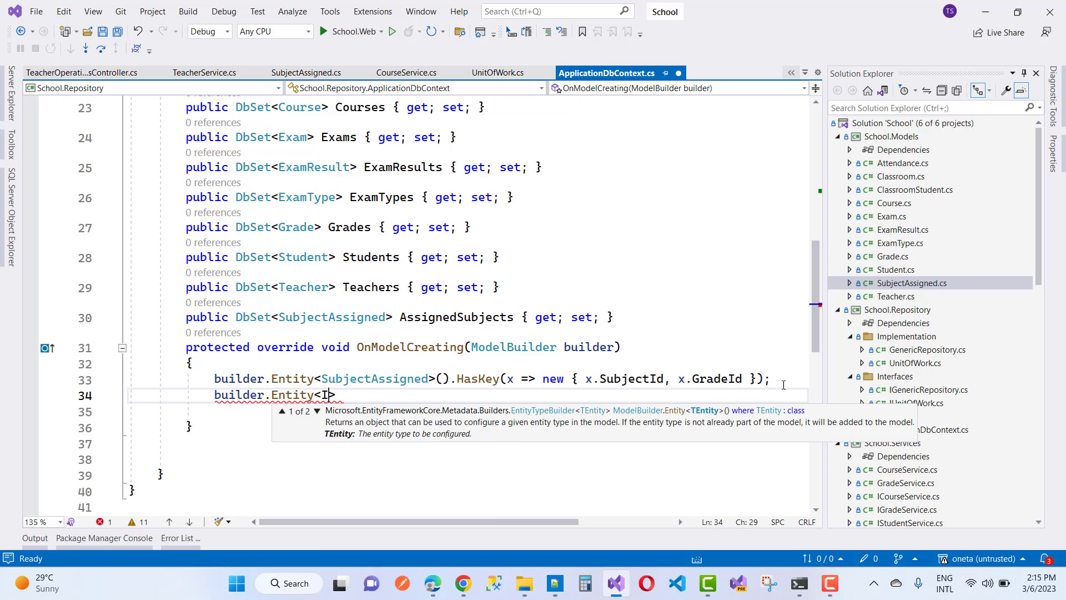
text(dentityUserLogin)
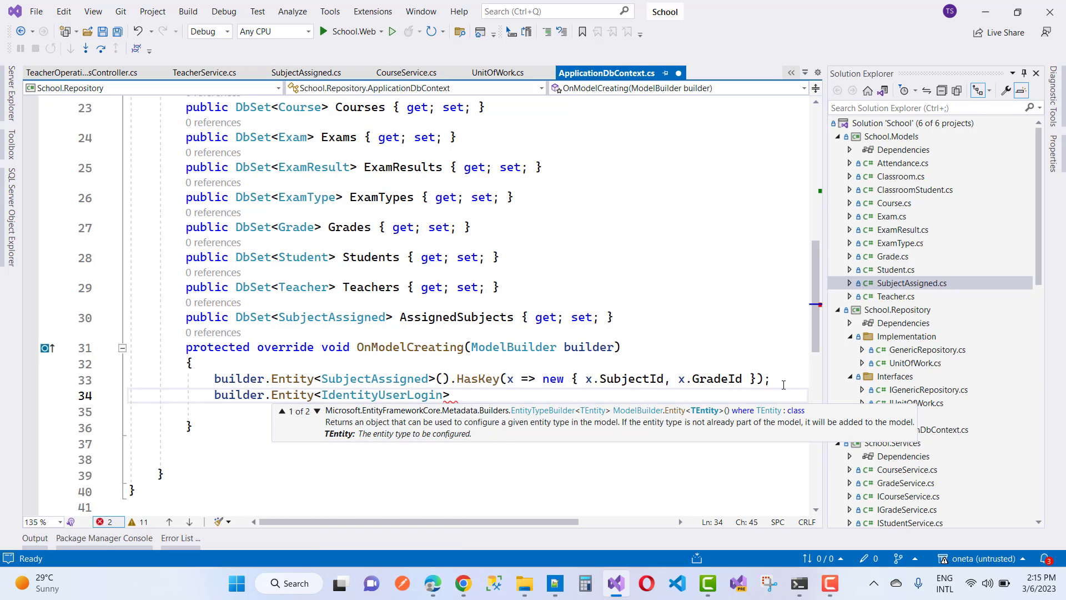
text(<string>>)
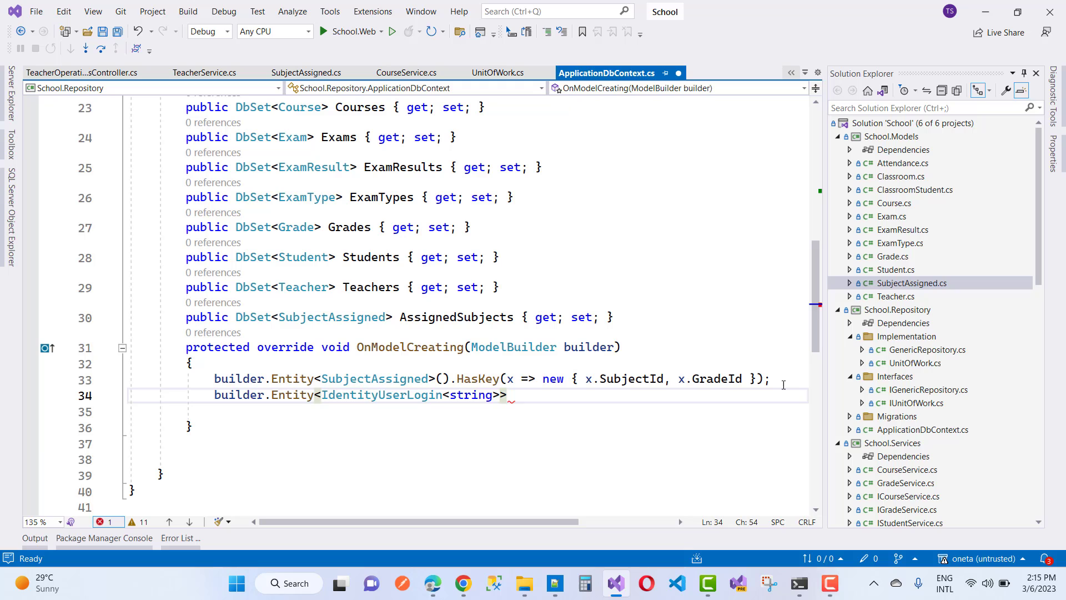
text(().)
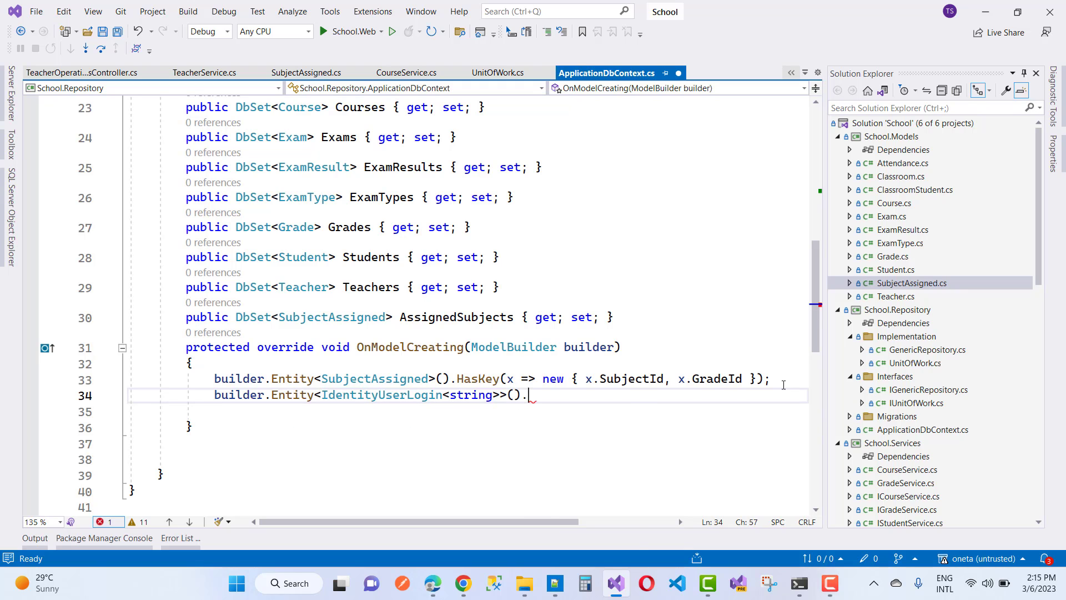
text(HasNoKey)
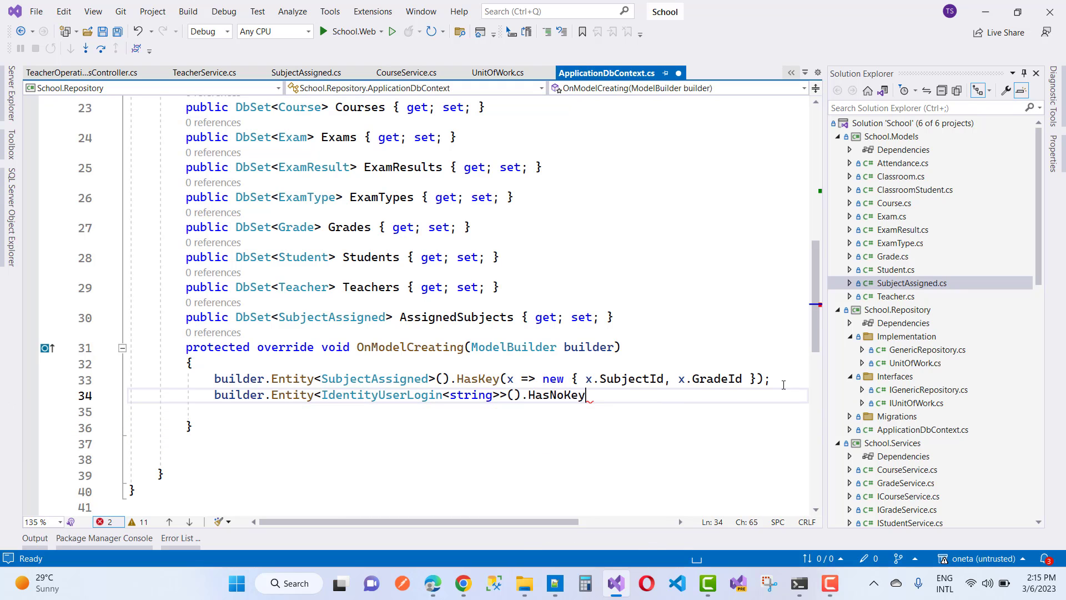
text(();)
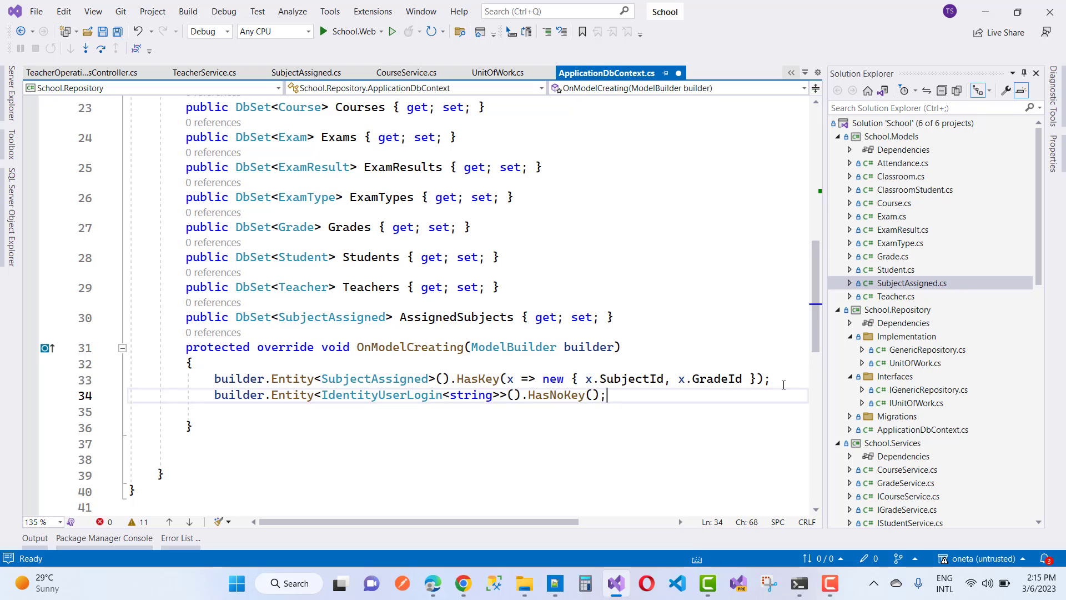
key(Ctrl+S)
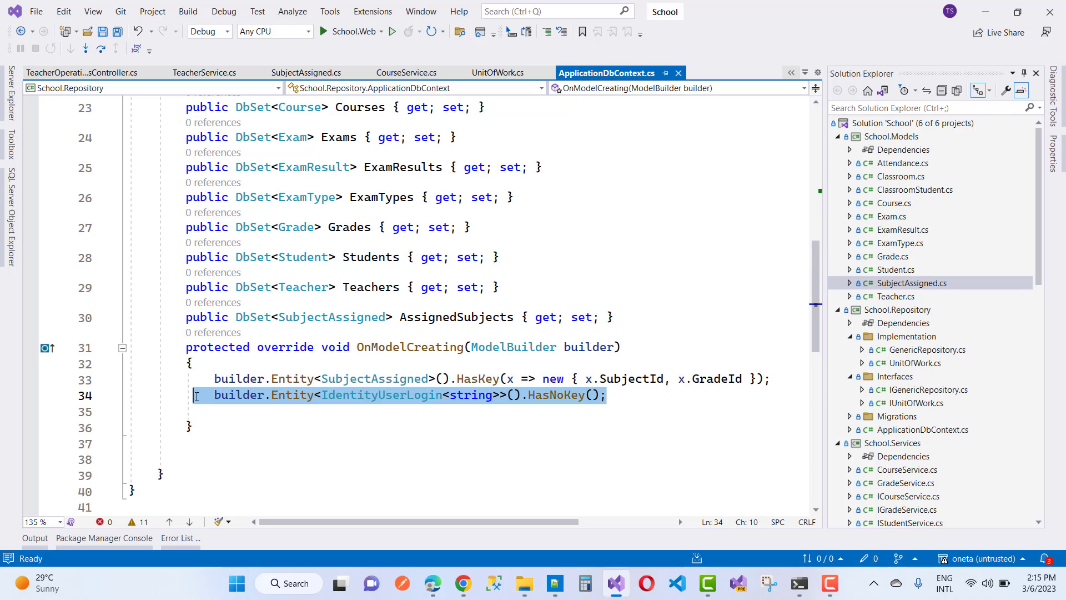
- Move the IdentityUserLogin HasNoKey line to the top of OnModelCreating and save
key(Delete)
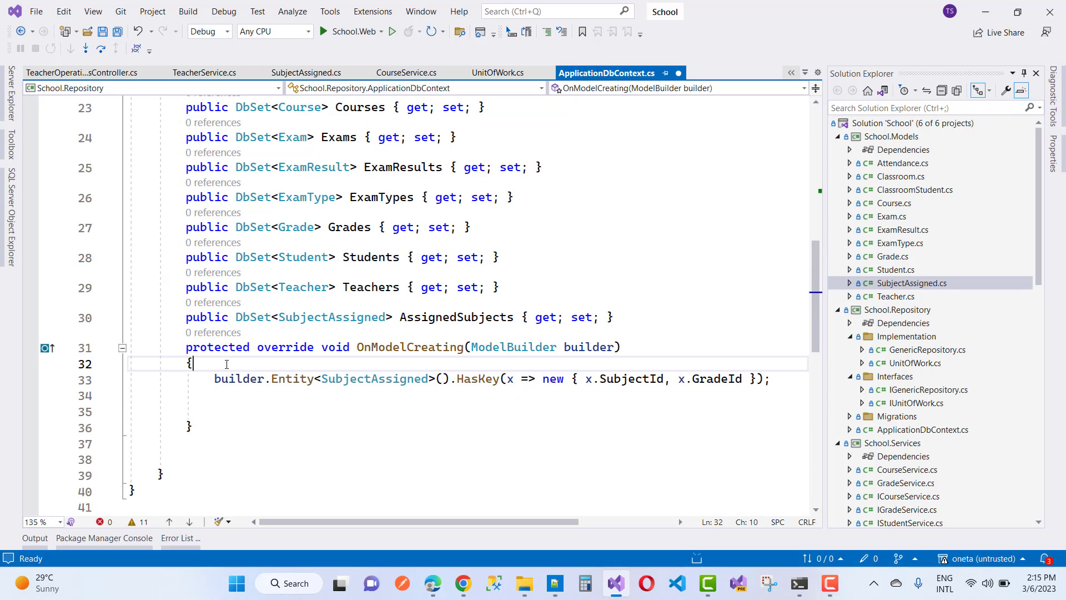
text(builder.Entity<IdentityUserLogin<string>>().HasNoKey();)
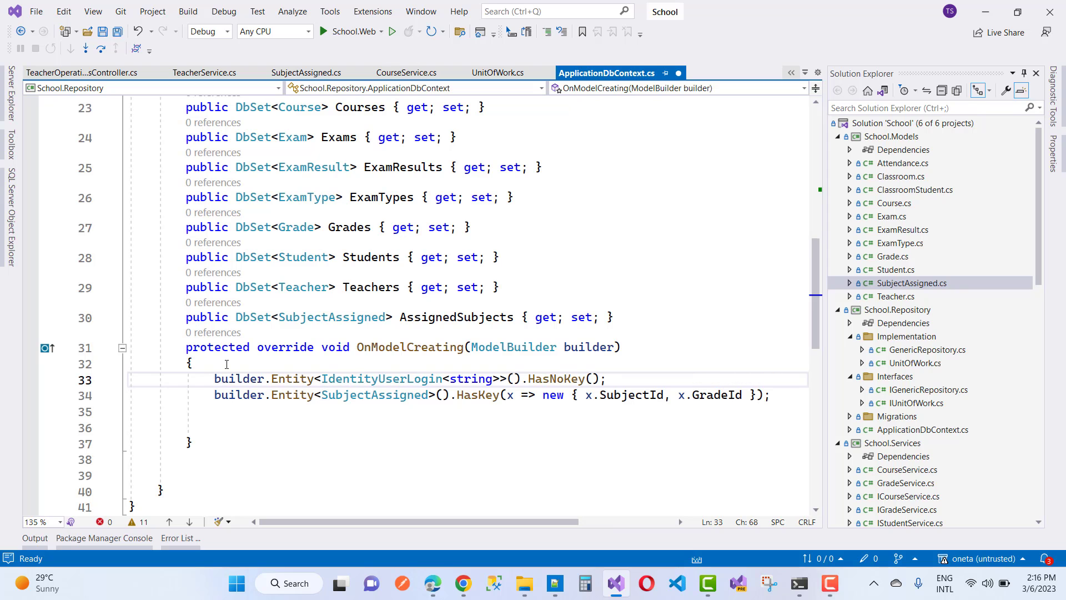
key(Ctrl+S)
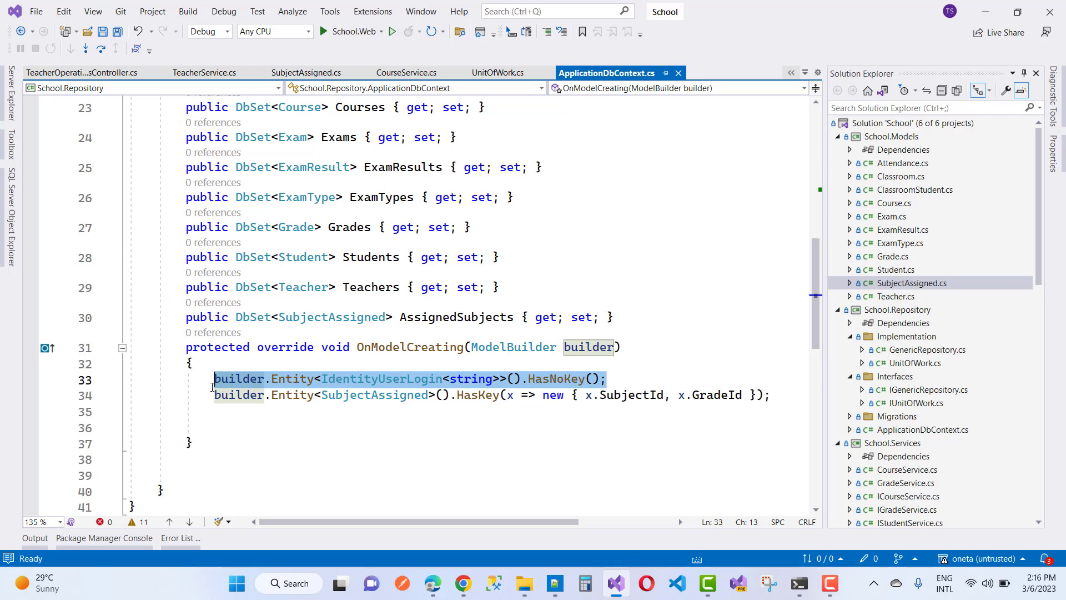
- Duplicate the IdentityUserLogin HasNoKey line and select its entity name for editing
click(611, 378)
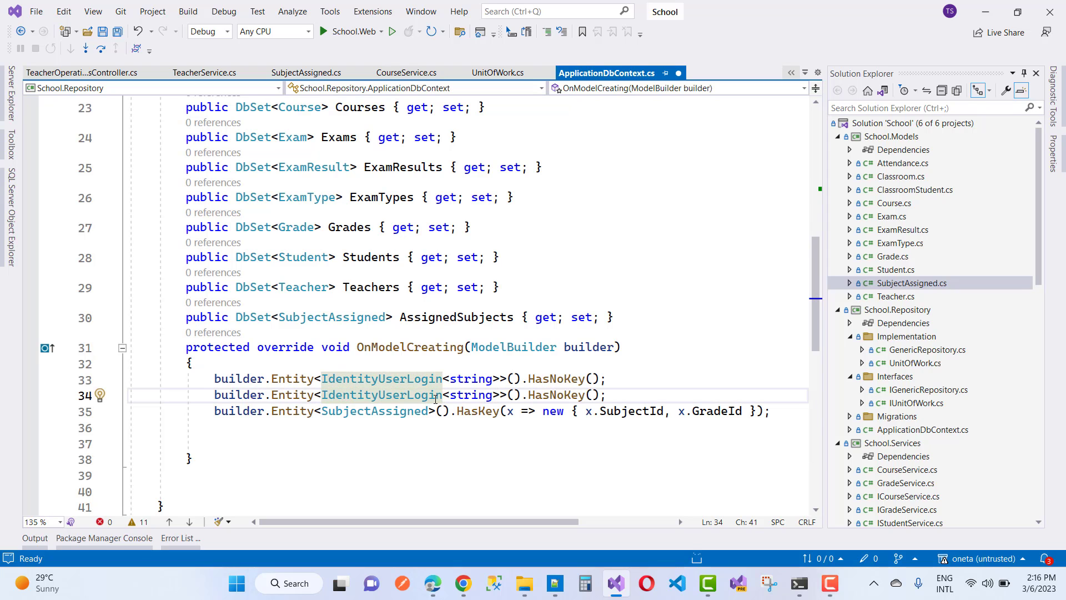
click(104, 538)
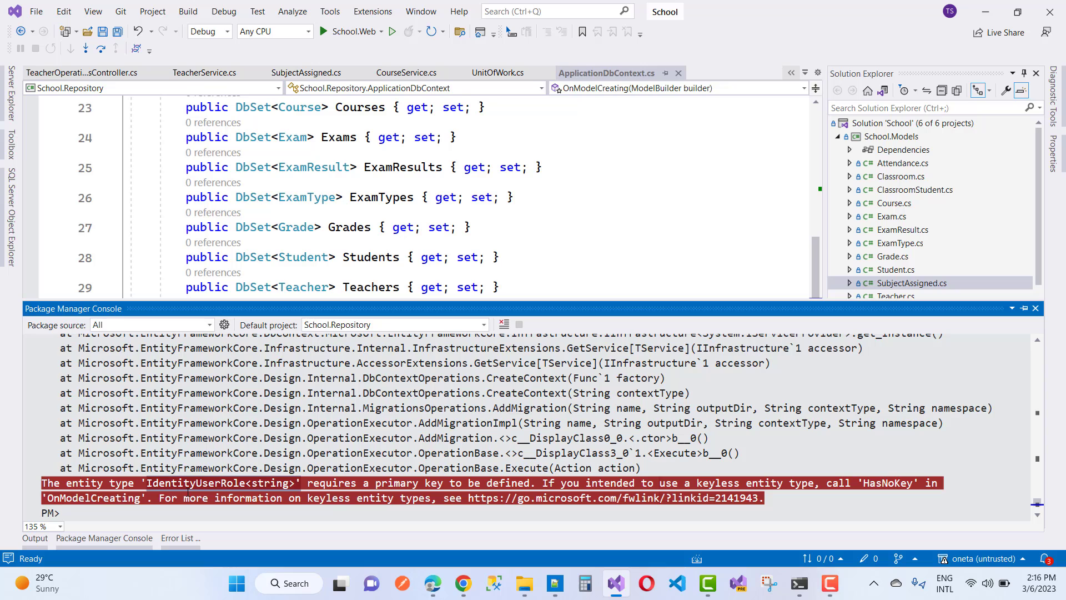
- Run add-migration UpdateAssignedTeacher, which fails on IdentityUserToken<string> lacking a key
text(add-migration UpdateAssignedTeacher)
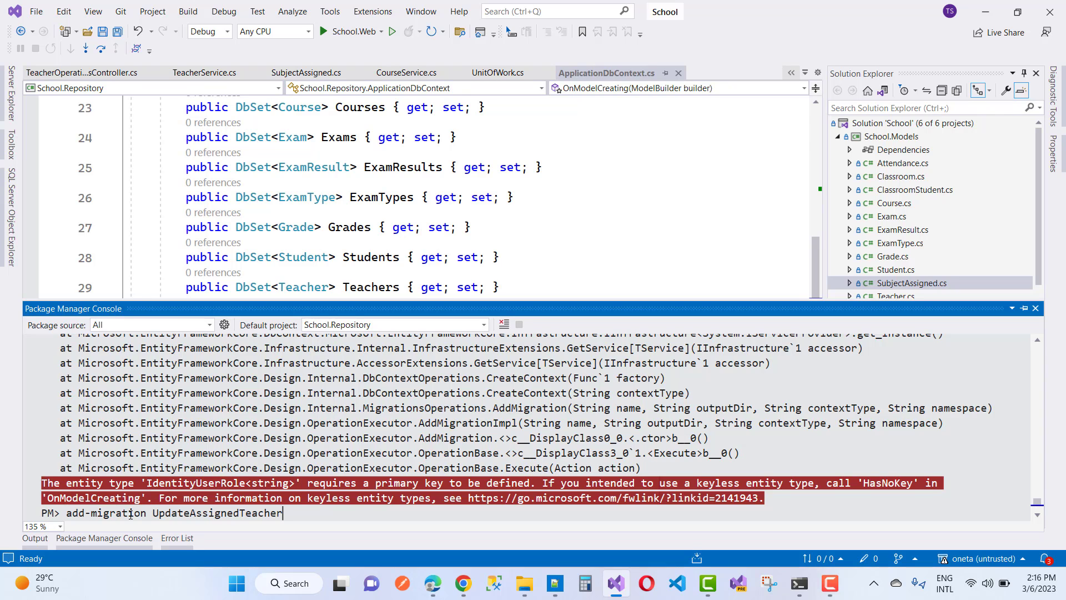
key(Enter)
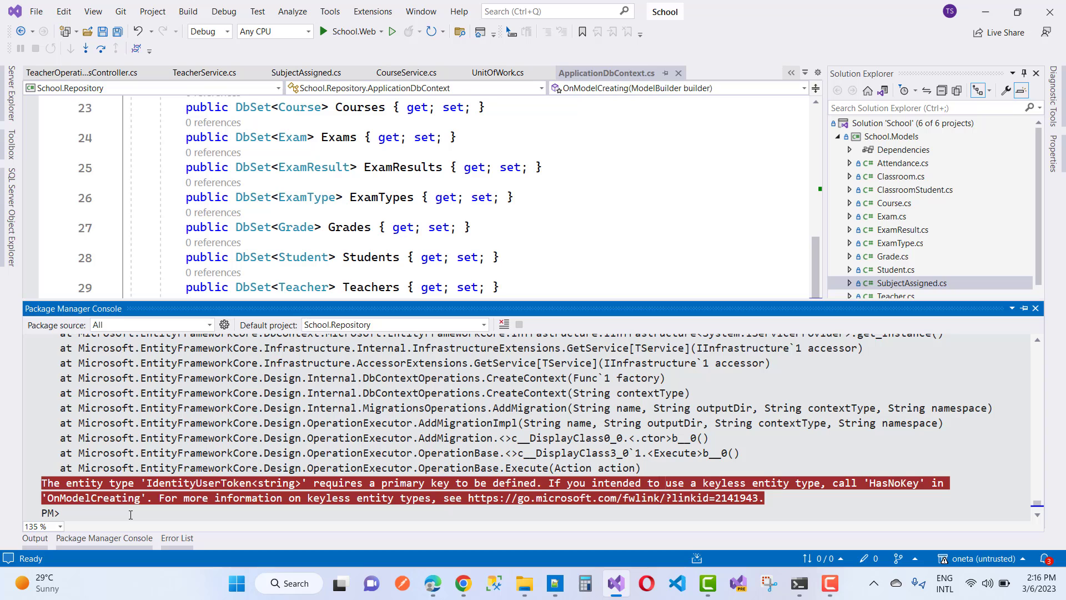
mouse_move(578, 274)
text(builder.Entity<IdentityUserToken<string>>().HasNoKey();)
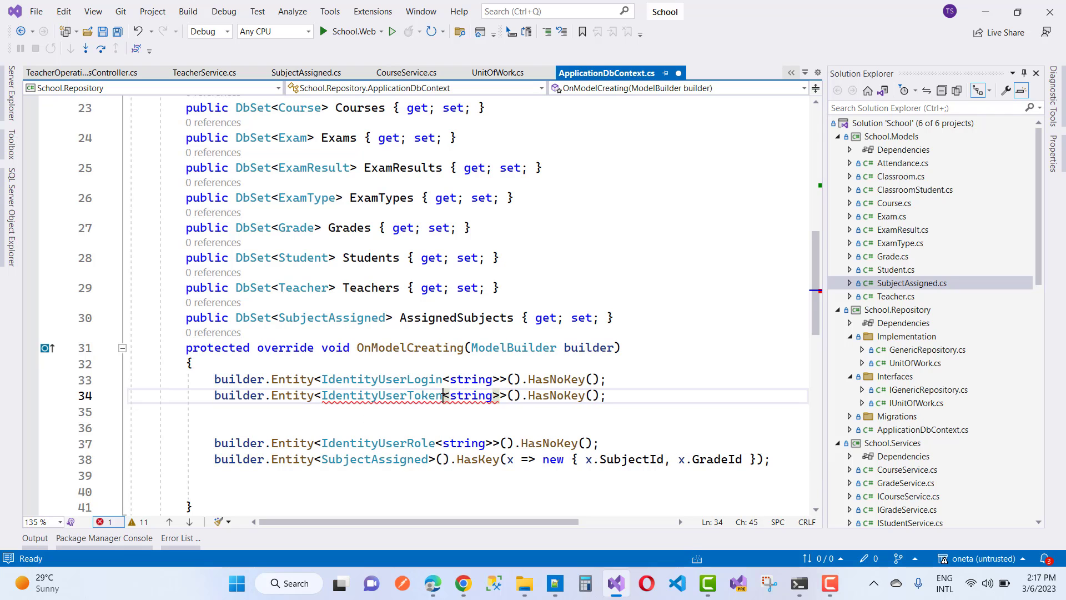
- Save ApplicationDbContext.cs with IdentityUserRole and IdentityUserToken HasNoKey lines added
key(Ctrl+S)
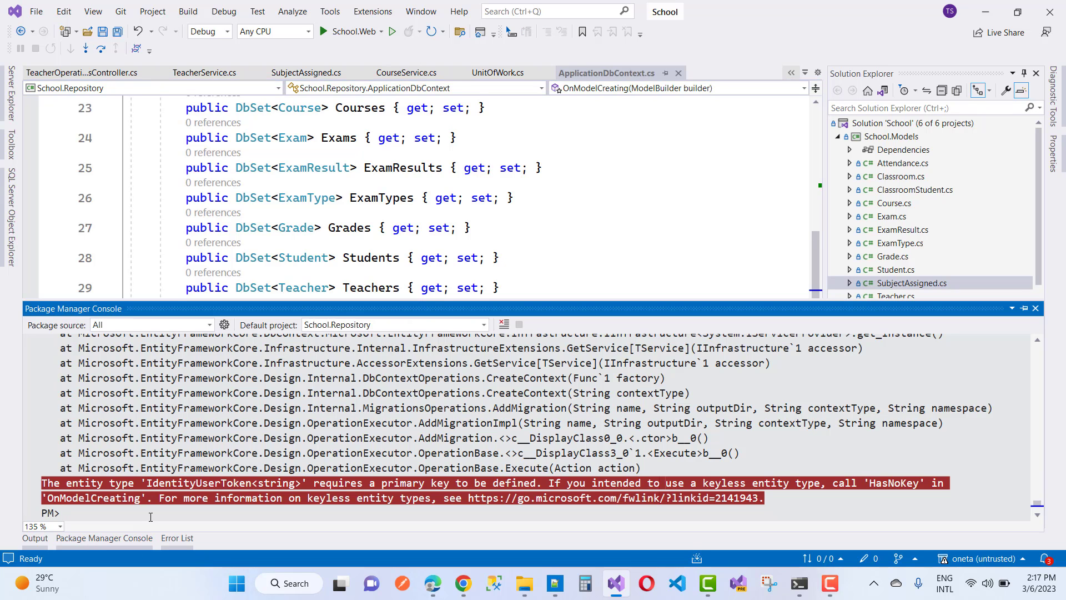
- Rerun add-migration UpdateAssignedTeacher, producing the generated migration file
text(add-migration UpdateAssignedTeacher)
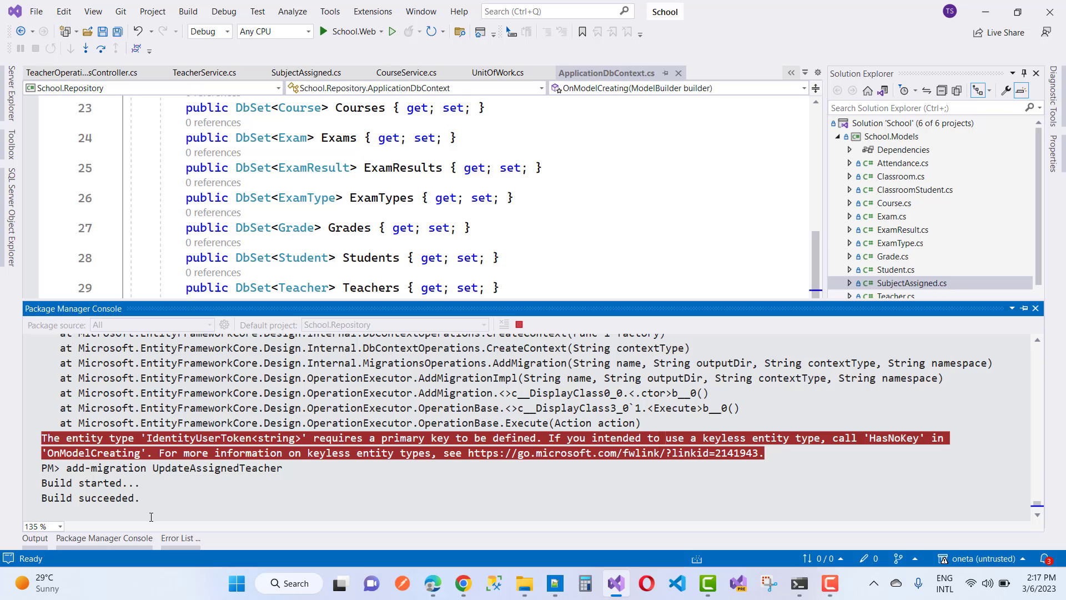
key(Enter)
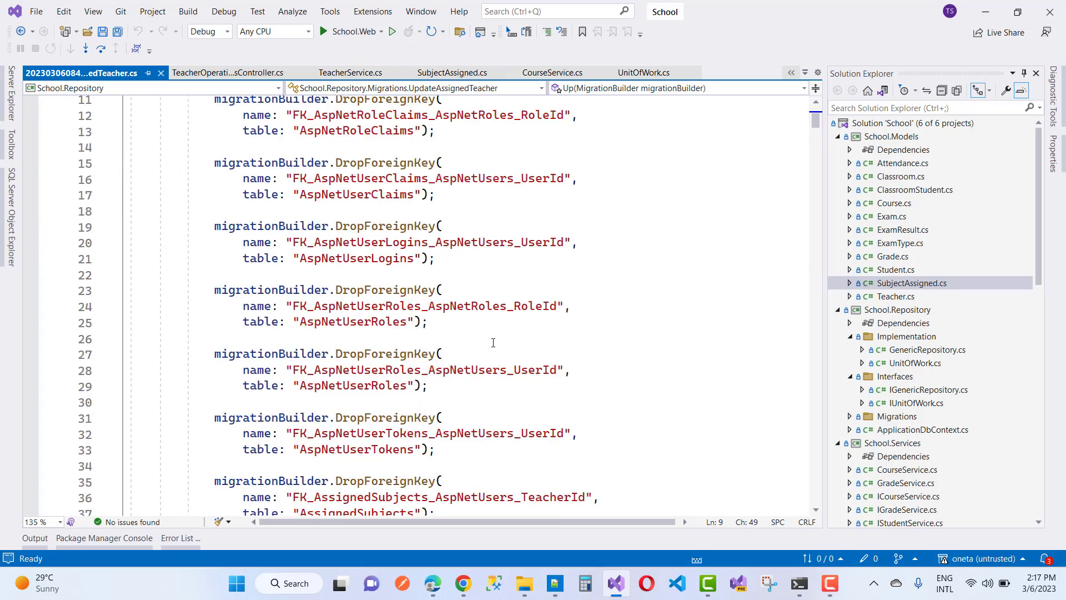
scroll(down, 3)
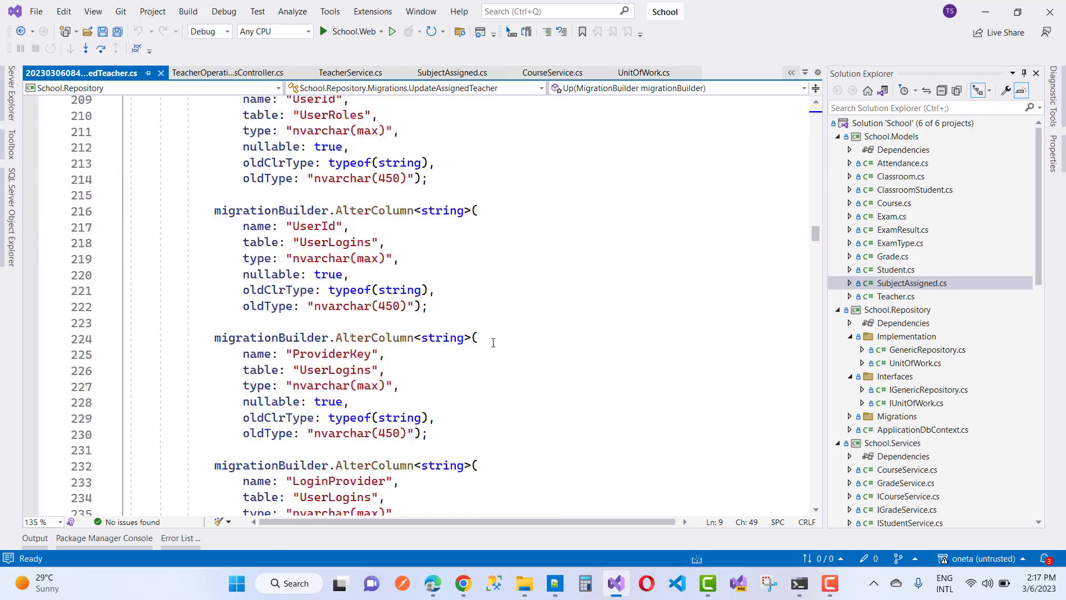
scroll(down, 3)
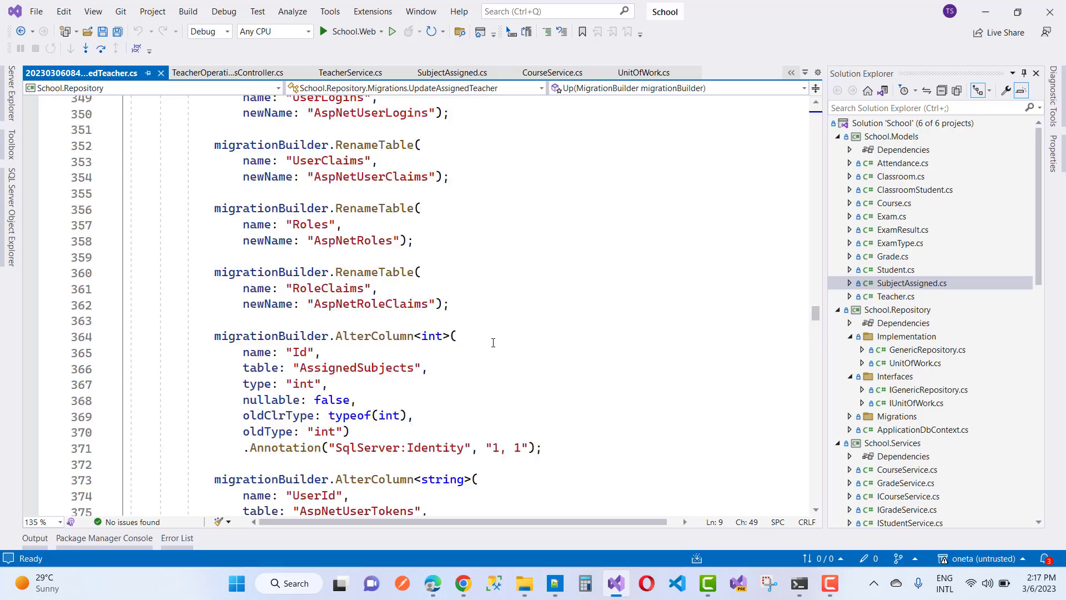
scroll(down, 3)
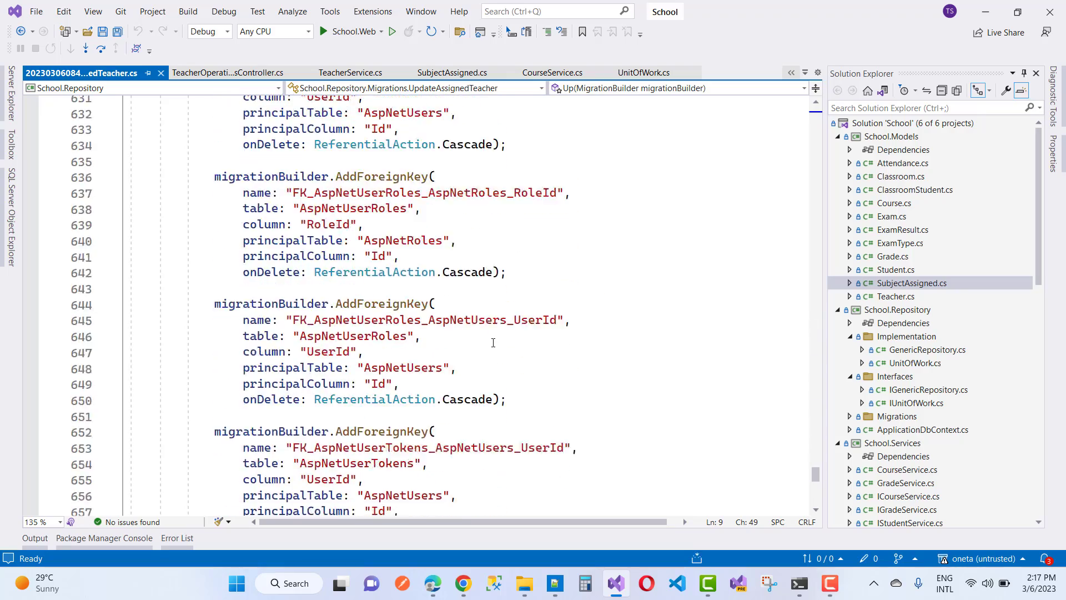
scroll(down, 3)
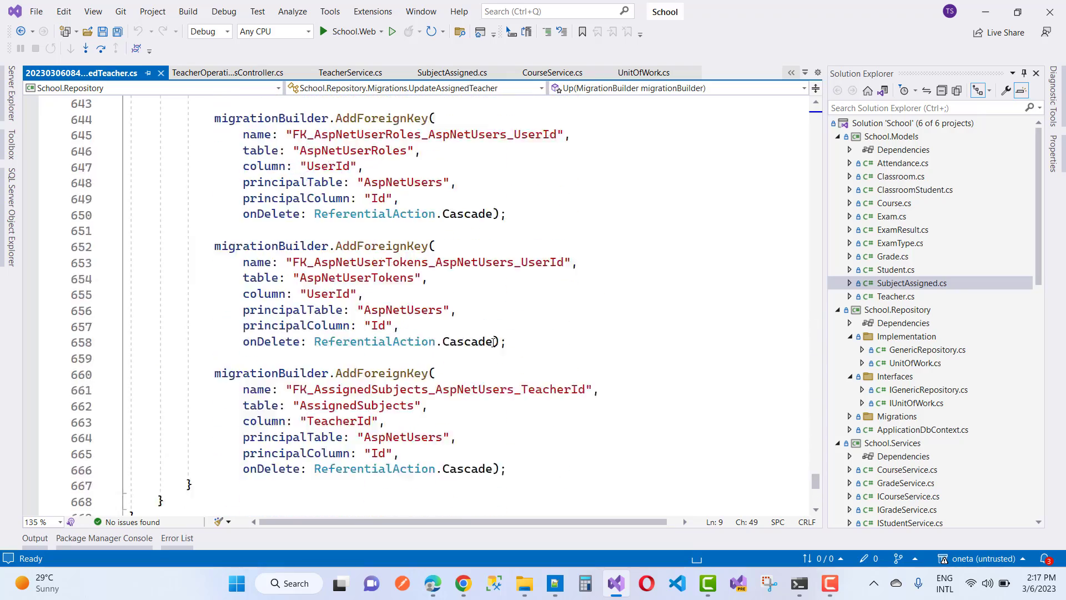